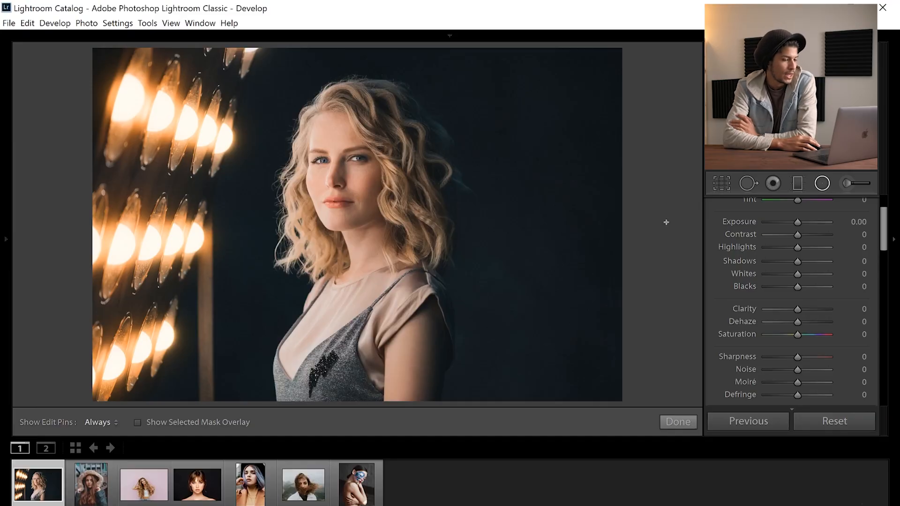
pyautogui.moveTo(821, 182)
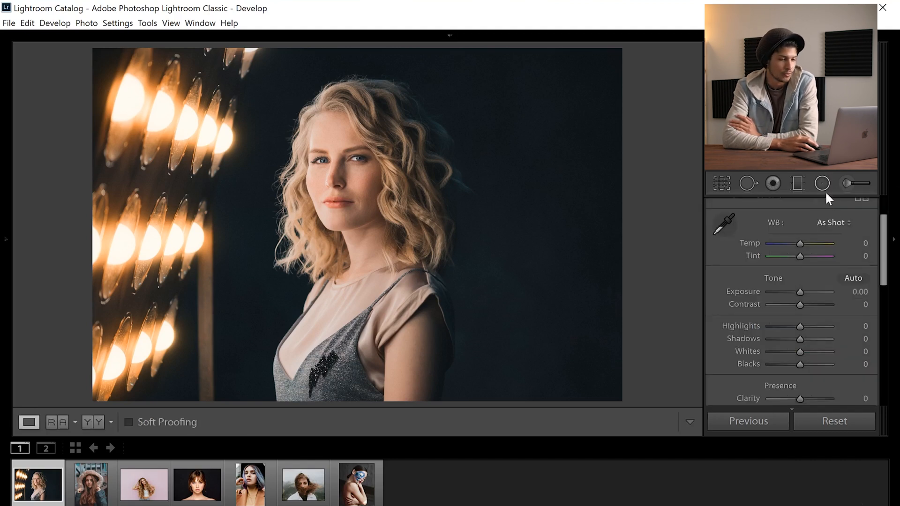
# Draw an oval radial filter over the woman's face and show its mask overlay
pyautogui.click(822, 183)
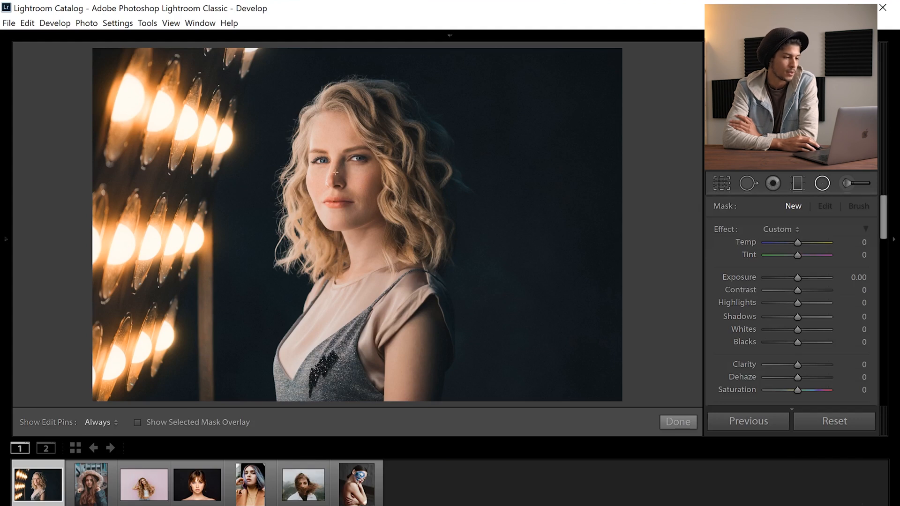
pyautogui.moveTo(335, 172); pyautogui.dragTo(375, 238)
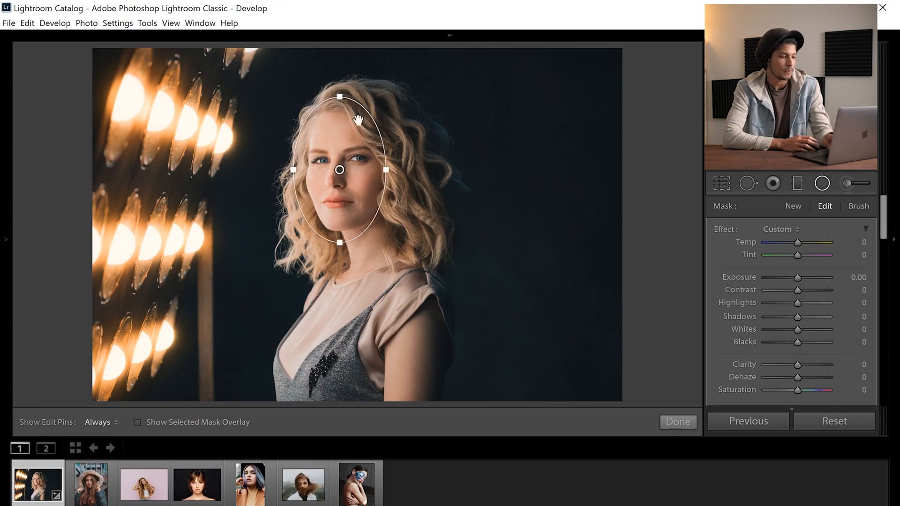
pyautogui.moveTo(333, 216)
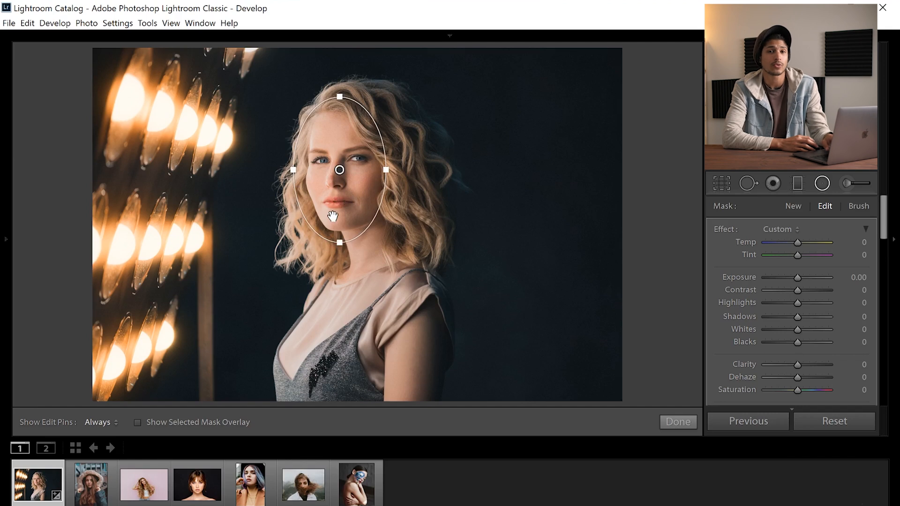
pyautogui.click(137, 423)
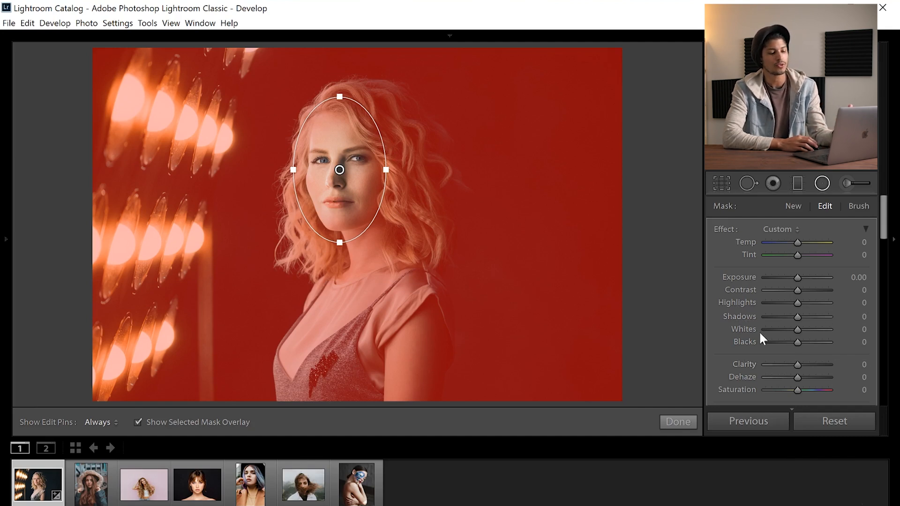
# Lower the radial filter's feather to 21
pyautogui.scroll(-3)
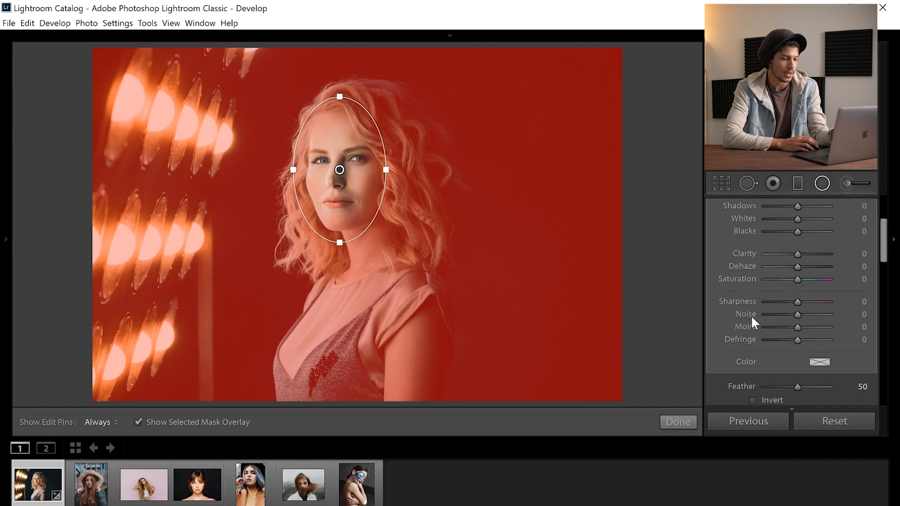
pyautogui.scroll(-3)
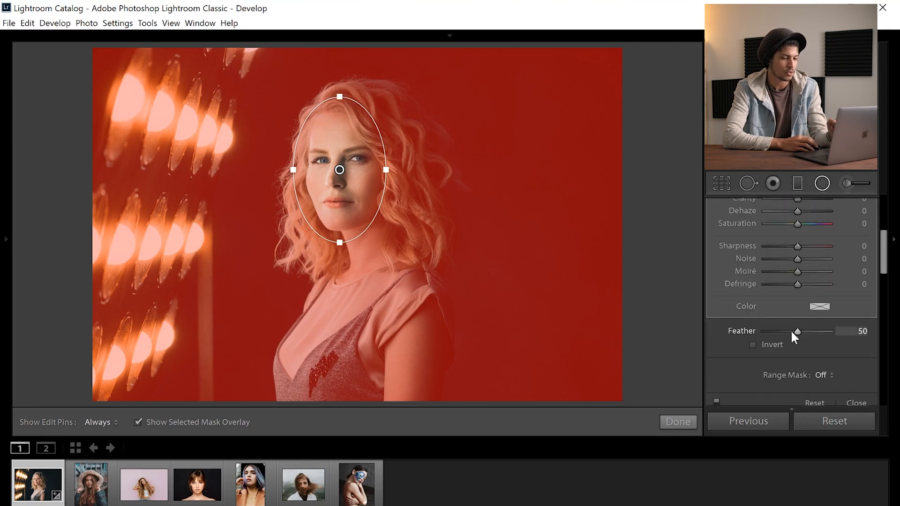
pyautogui.moveTo(798, 331); pyautogui.dragTo(791, 331)
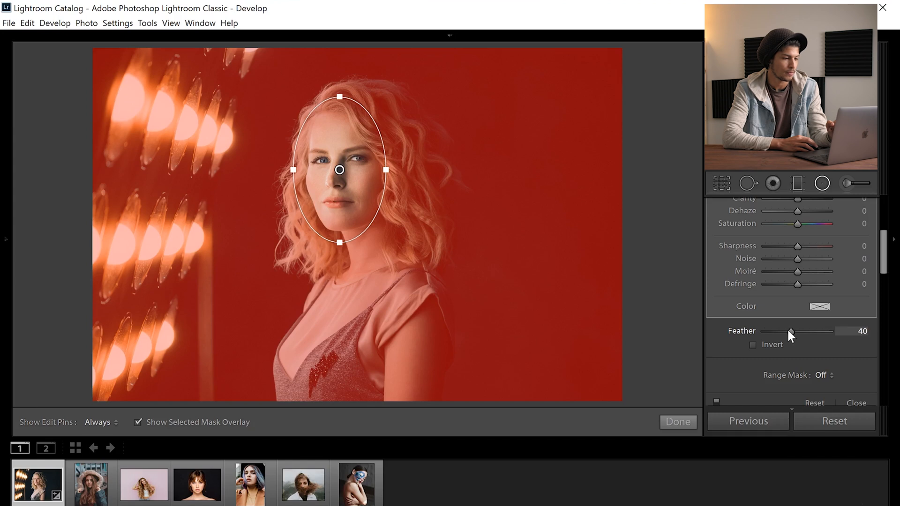
pyautogui.moveTo(793, 331); pyautogui.dragTo(778, 331)
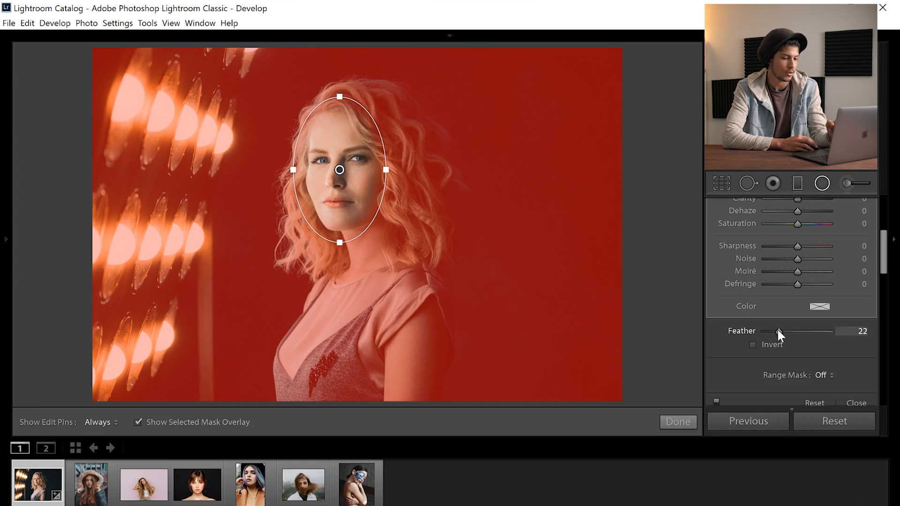
pyautogui.moveTo(781, 331); pyautogui.dragTo(779, 331)
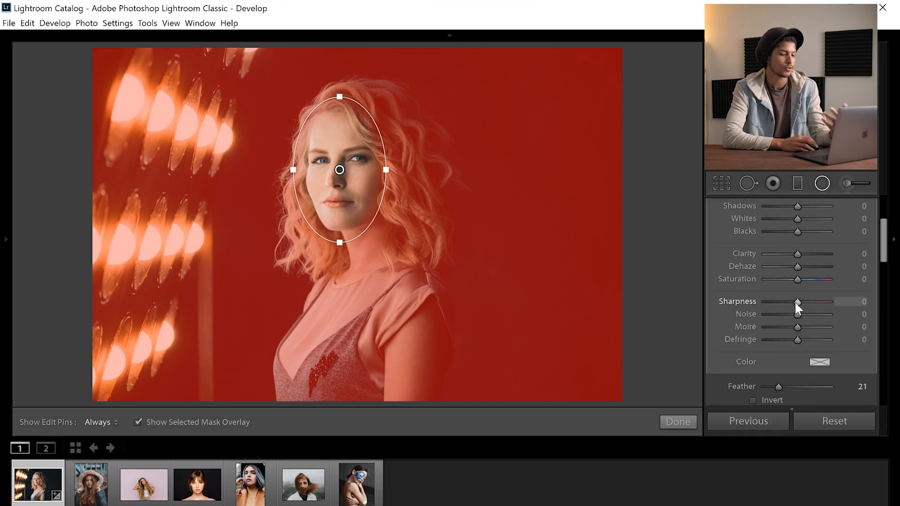
# Hide the mask overlay and set sharpness outside the face to -20
pyautogui.click(138, 421)
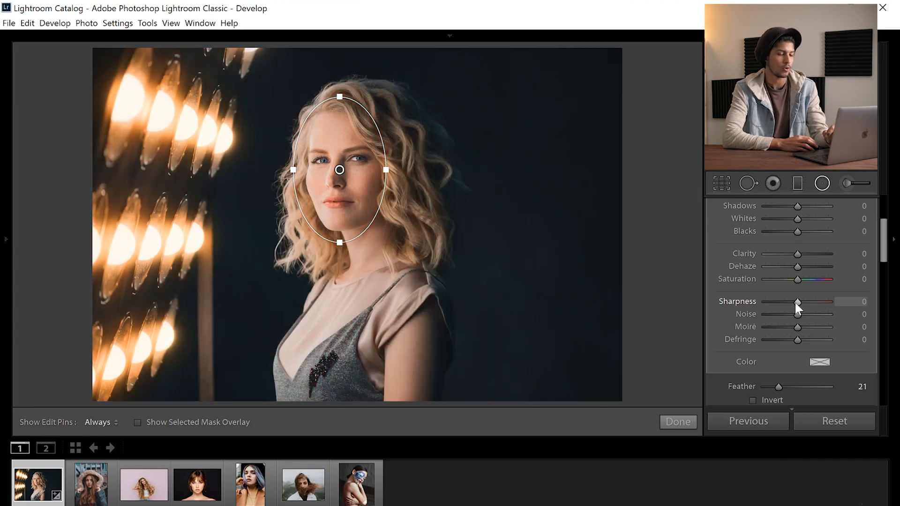
pyautogui.moveTo(797, 303); pyautogui.dragTo(792, 303)
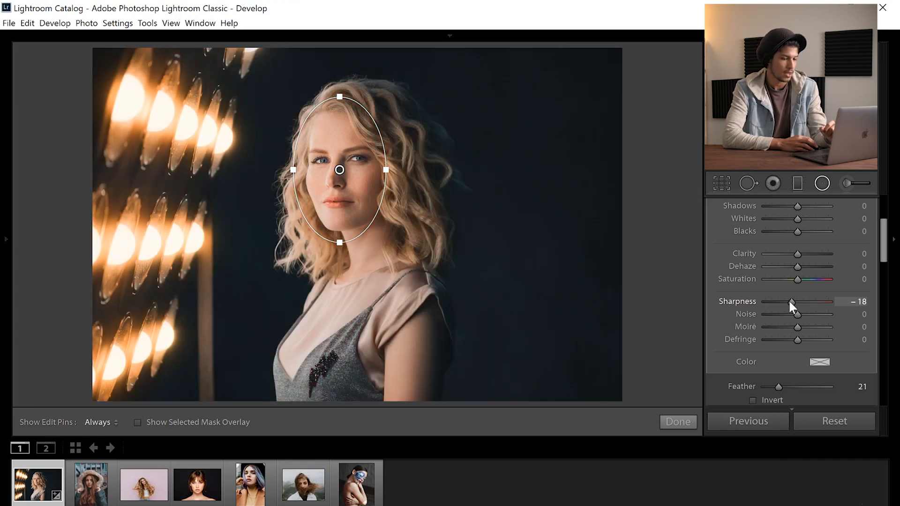
pyautogui.moveTo(793, 303); pyautogui.dragTo(791, 303)
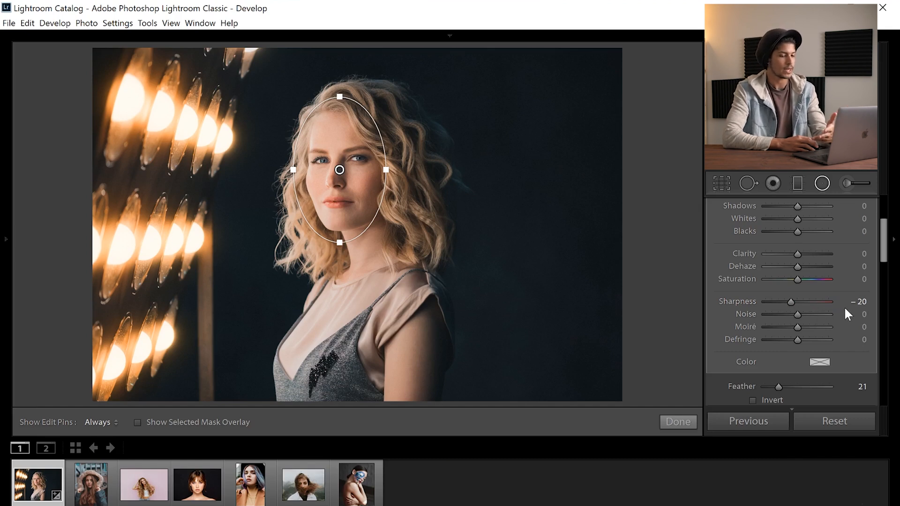
pyautogui.moveTo(270, 217)
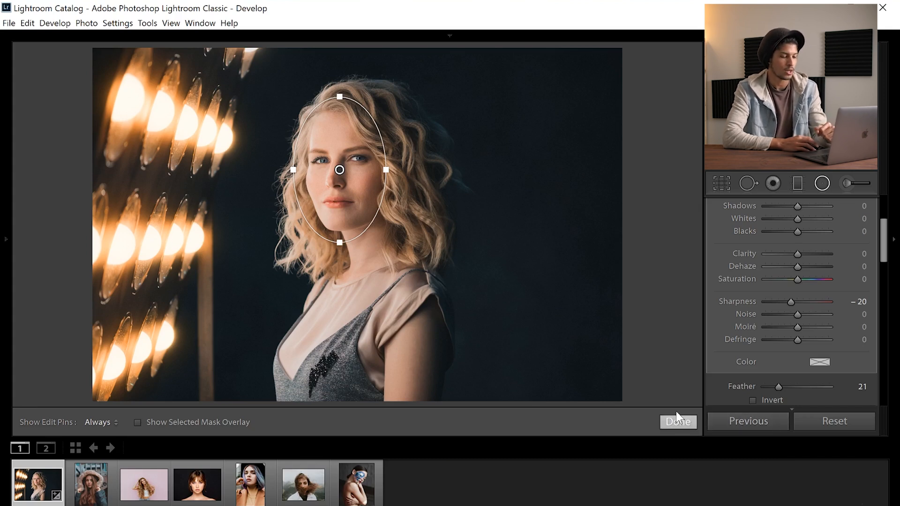
# Narrow the face filter via its options and commit the radial filters with Done
pyautogui.rightClick(339, 170)
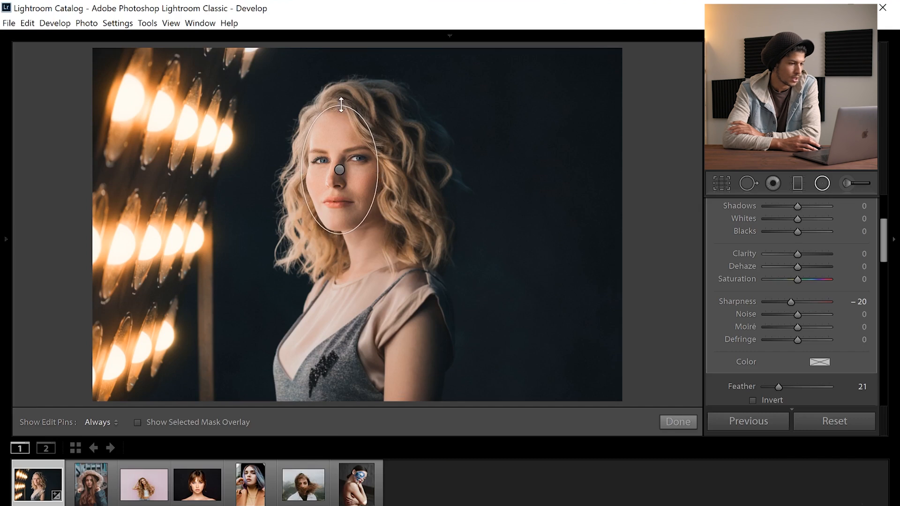
pyautogui.rightClick(339, 170)
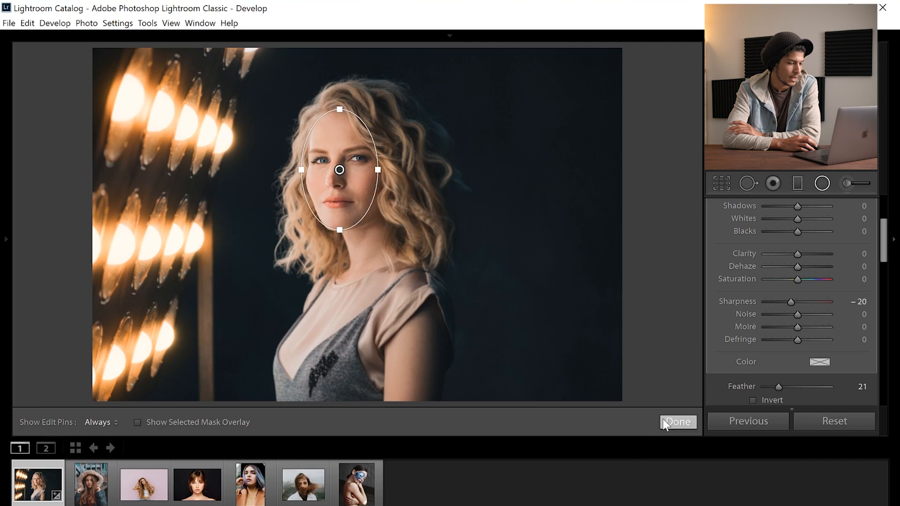
pyautogui.click(677, 422)
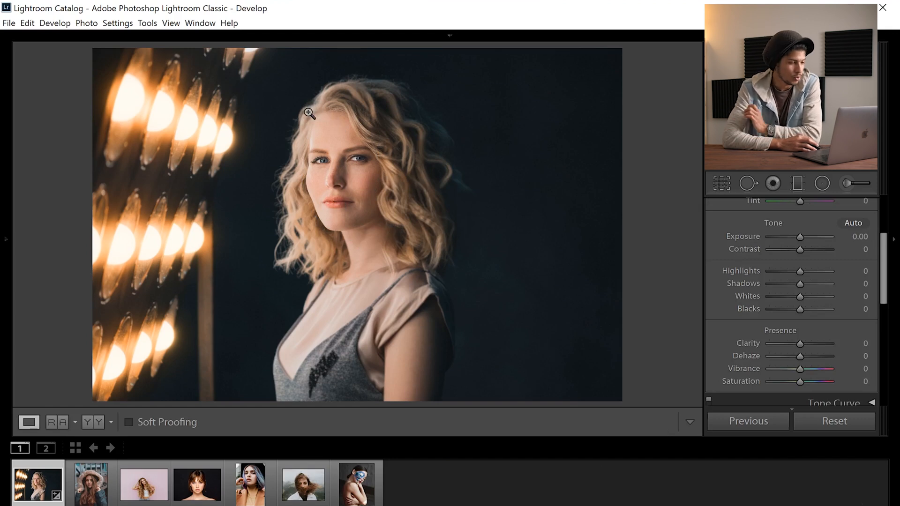
pyautogui.moveTo(344, 140)
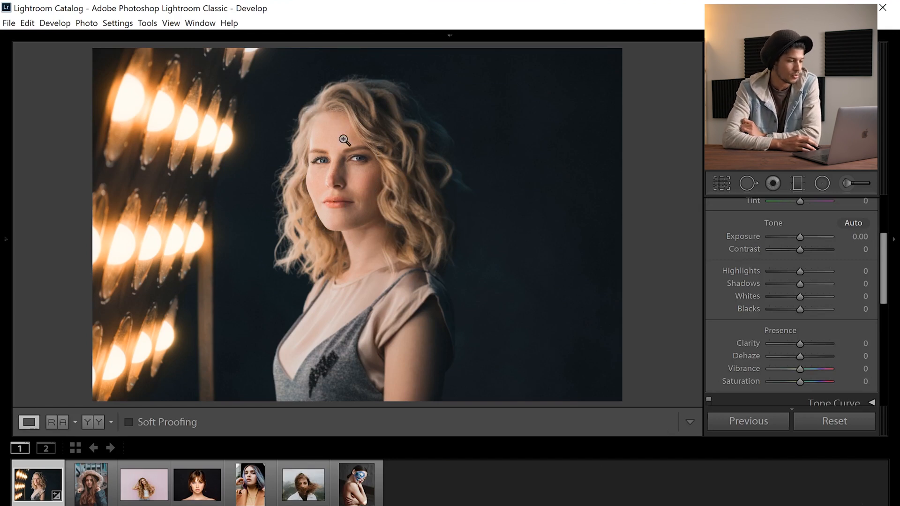
pyautogui.moveTo(336, 223)
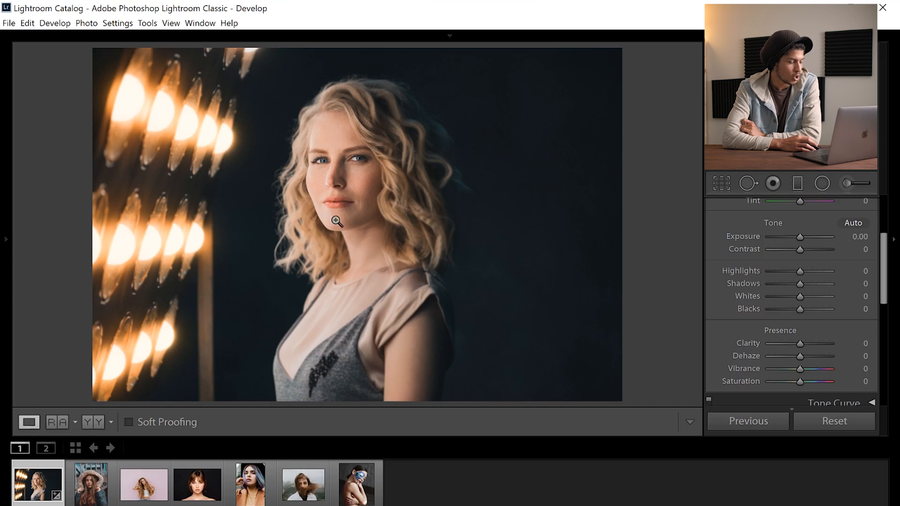
pyautogui.moveTo(378, 178)
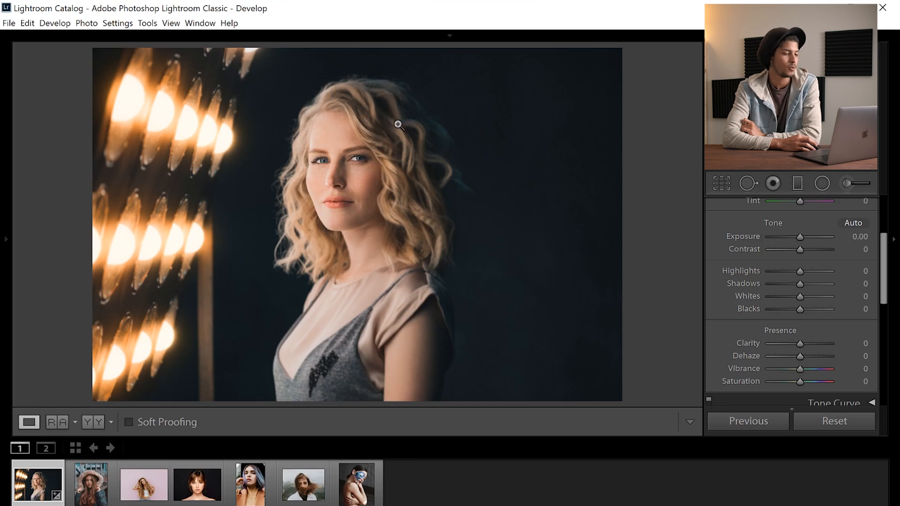
# Open the face-painted portrait from the filmstrip with the Radial Filter tool active
pyautogui.click(356, 484)
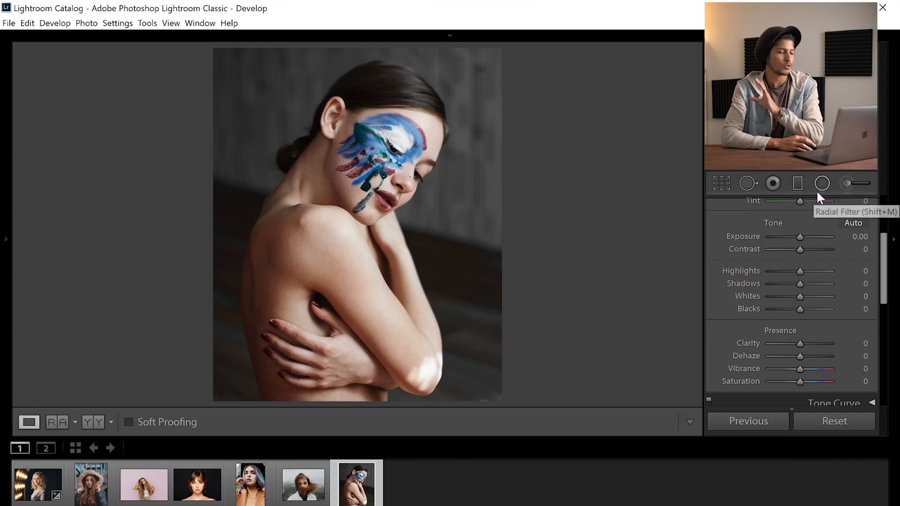
pyautogui.moveTo(467, 174)
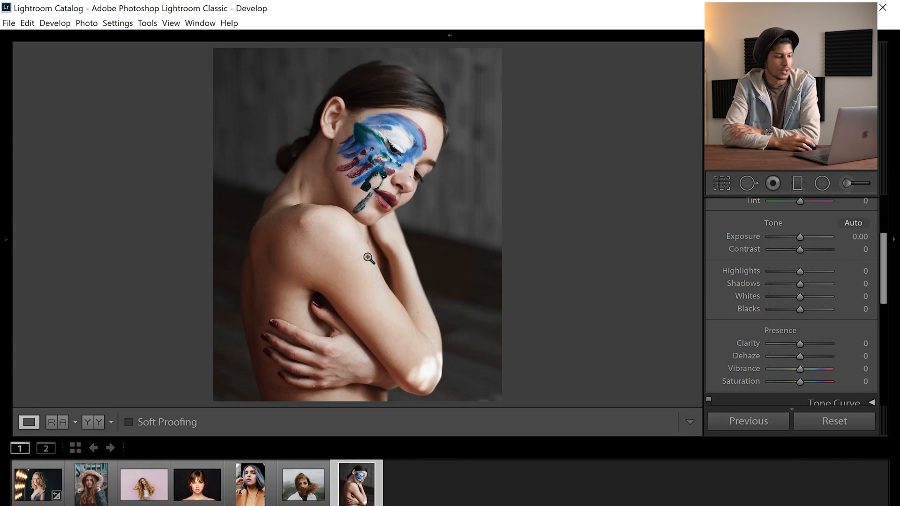
pyautogui.click(821, 183)
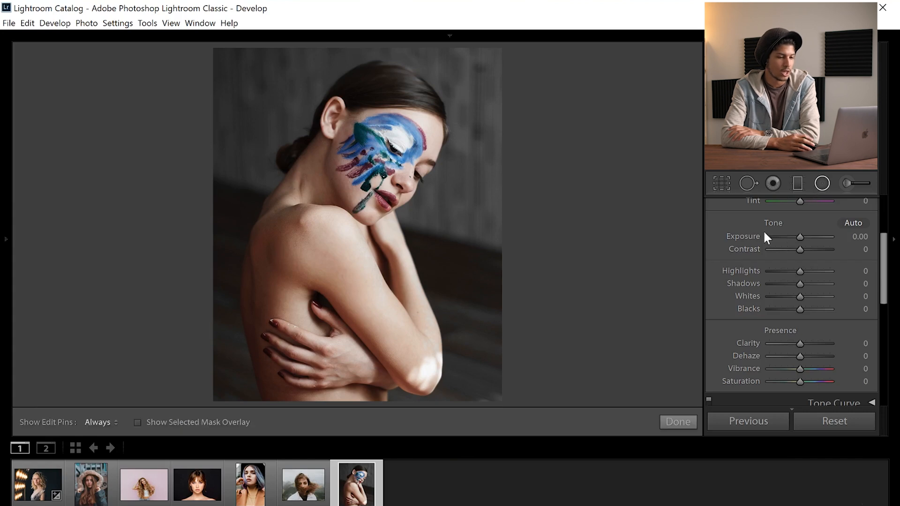
# Place an oval radial filter around the painted face and show its mask overlay
pyautogui.click(796, 183)
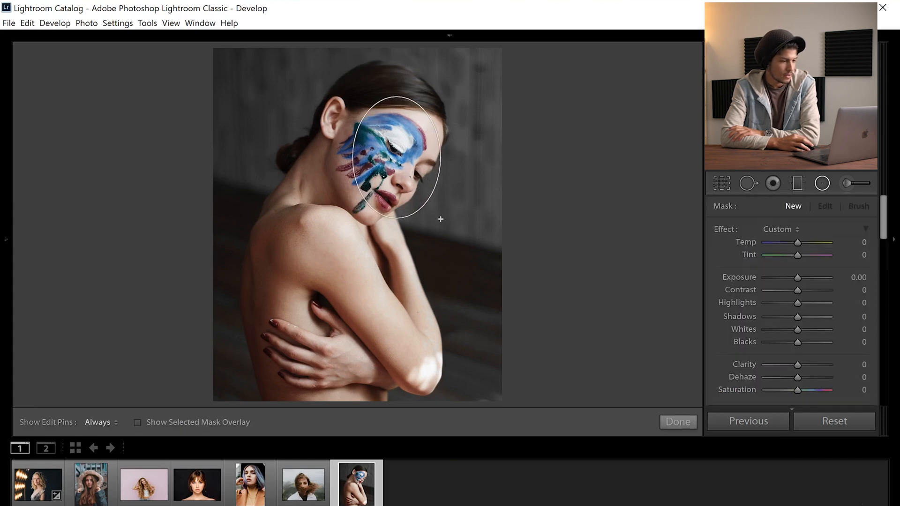
pyautogui.click(395, 157)
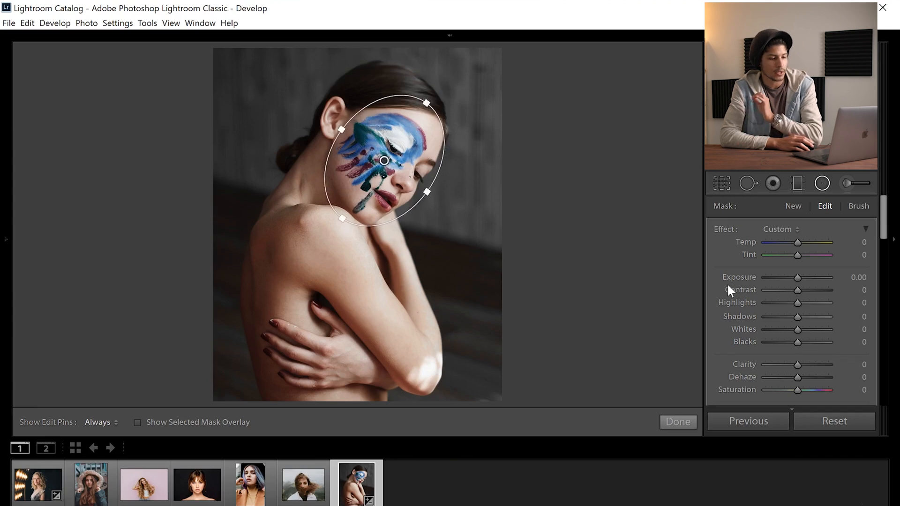
pyautogui.click(138, 422)
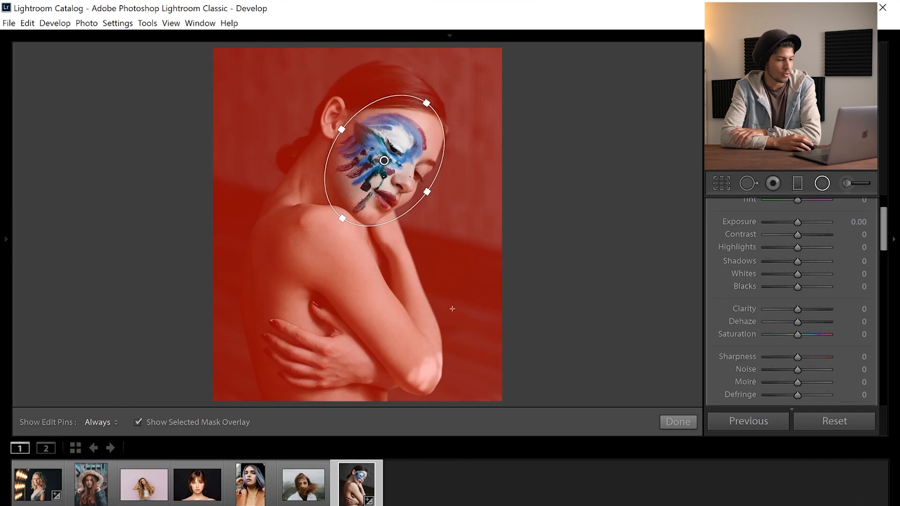
# Set the filter's feather to 26 and lower sharpness outside the face to -19
pyautogui.scroll(-3)
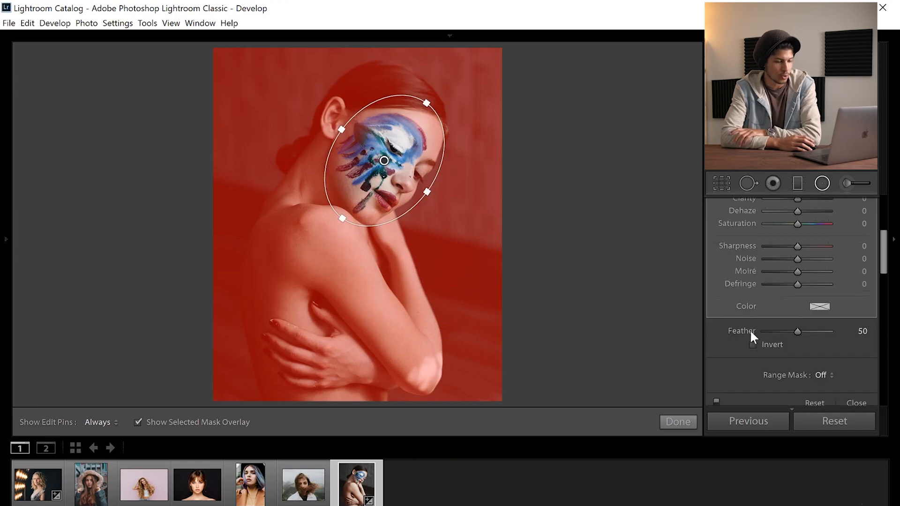
pyautogui.moveTo(812, 332); pyautogui.dragTo(789, 332)
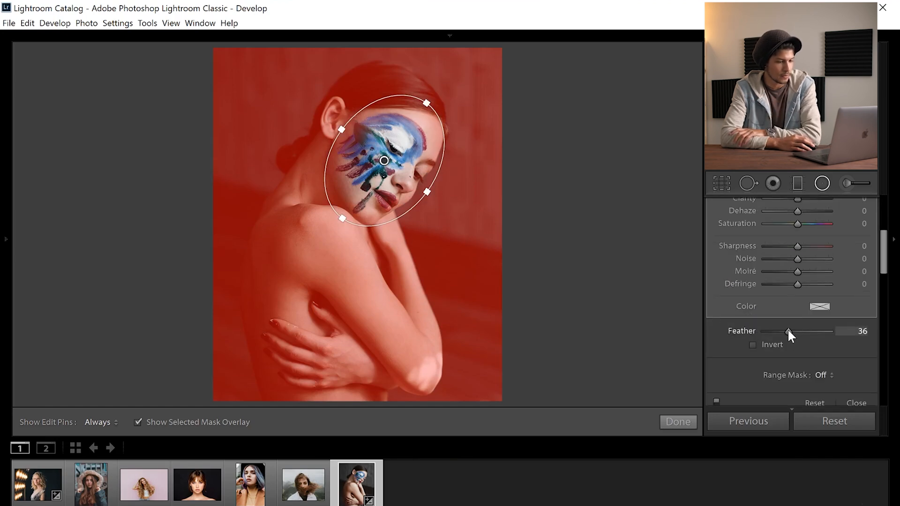
pyautogui.moveTo(789, 332); pyautogui.dragTo(781, 332)
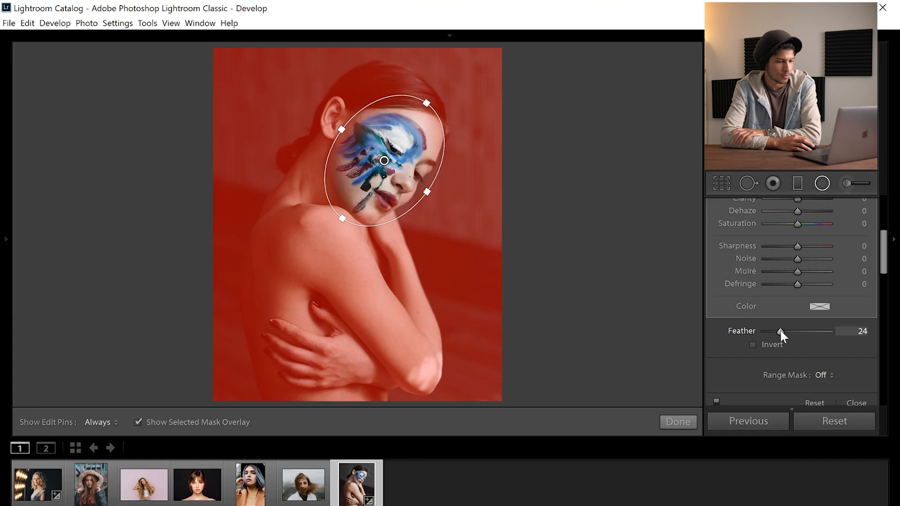
pyautogui.moveTo(779, 331); pyautogui.dragTo(782, 331)
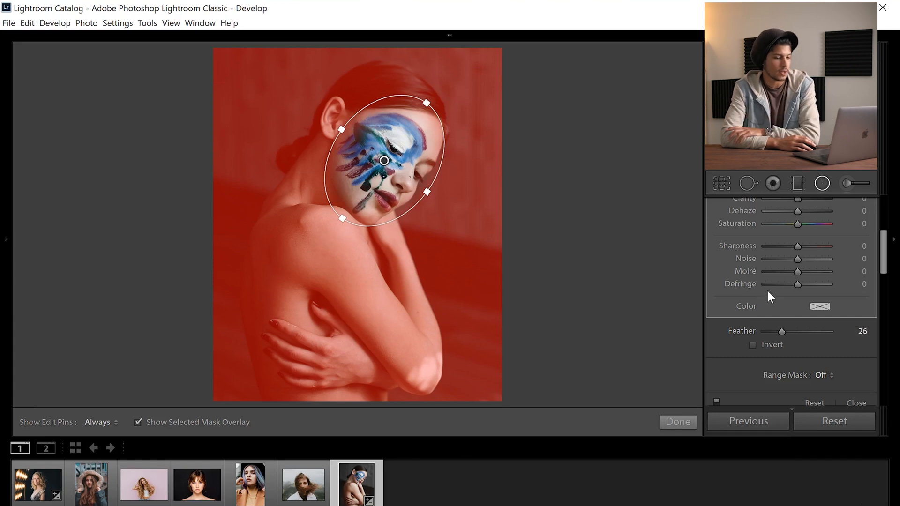
pyautogui.moveTo(797, 247); pyautogui.dragTo(797, 247)
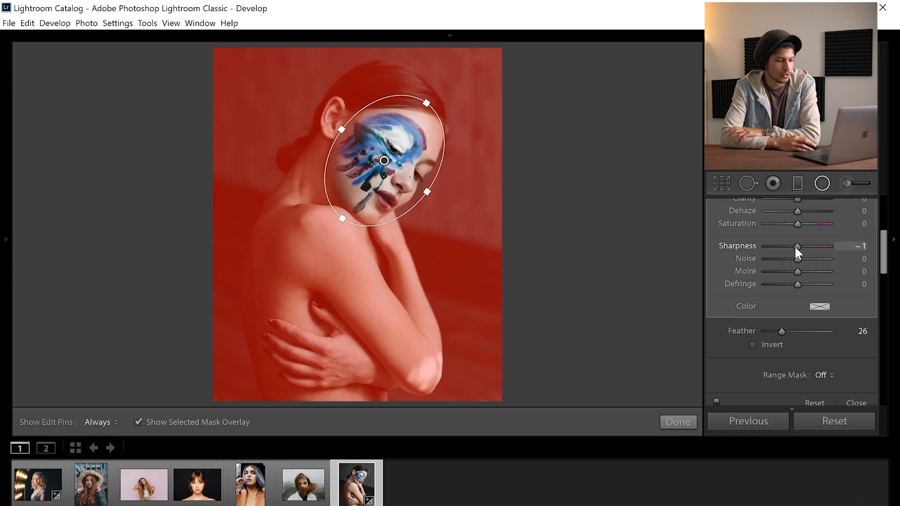
pyautogui.moveTo(797, 246); pyautogui.dragTo(791, 245)
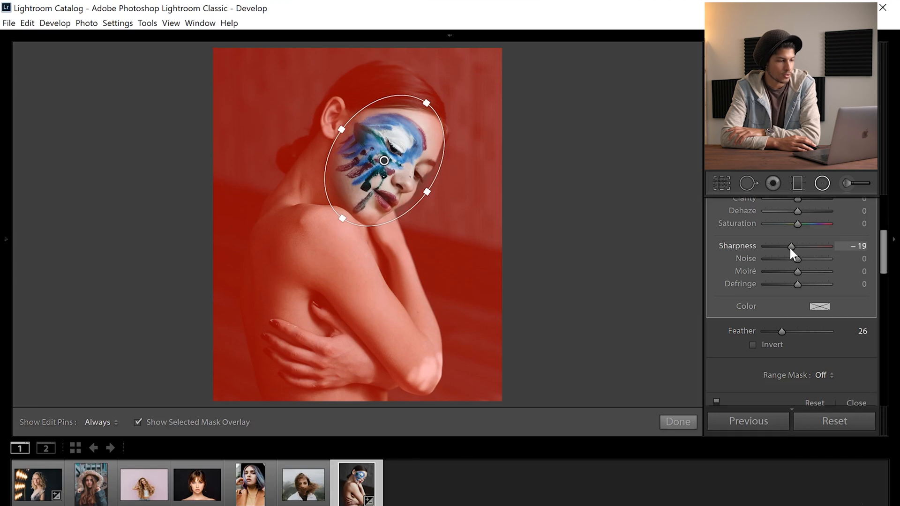
# Hide the mask overlay and cut sharpness outside the face to -55
pyautogui.click(138, 422)
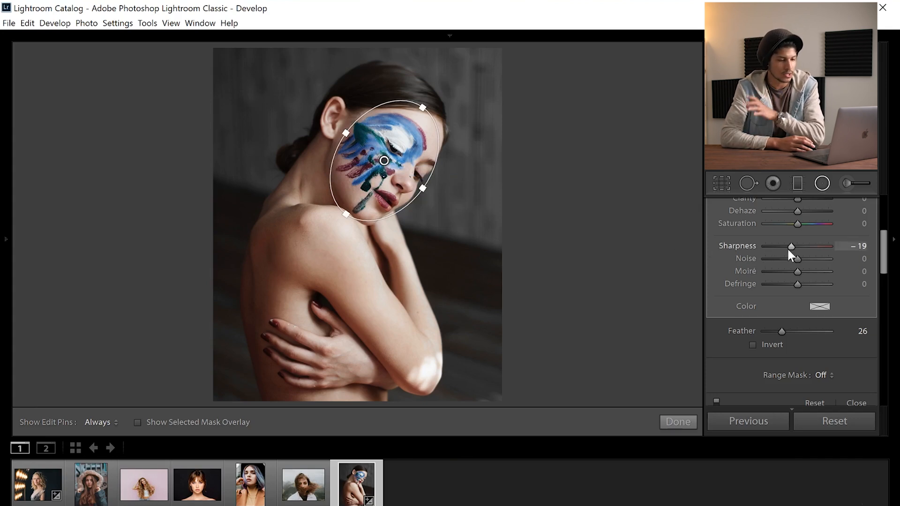
pyautogui.moveTo(792, 245); pyautogui.dragTo(783, 246)
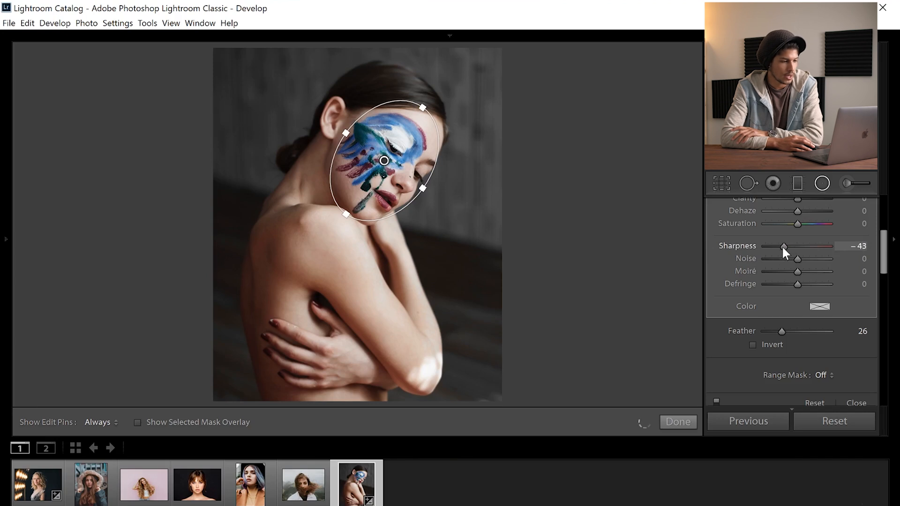
pyautogui.moveTo(783, 246); pyautogui.dragTo(781, 247)
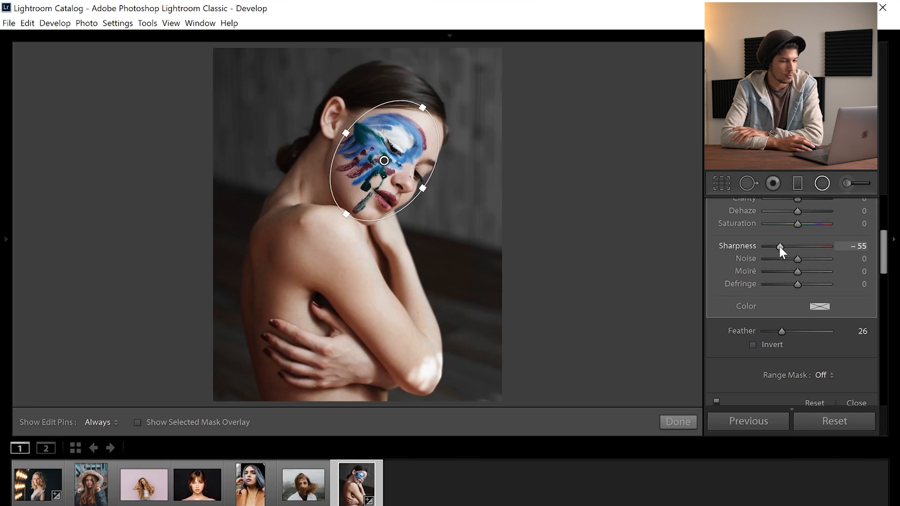
# Commit the radial filter with Done, returning to the Basic panel
pyautogui.click(677, 422)
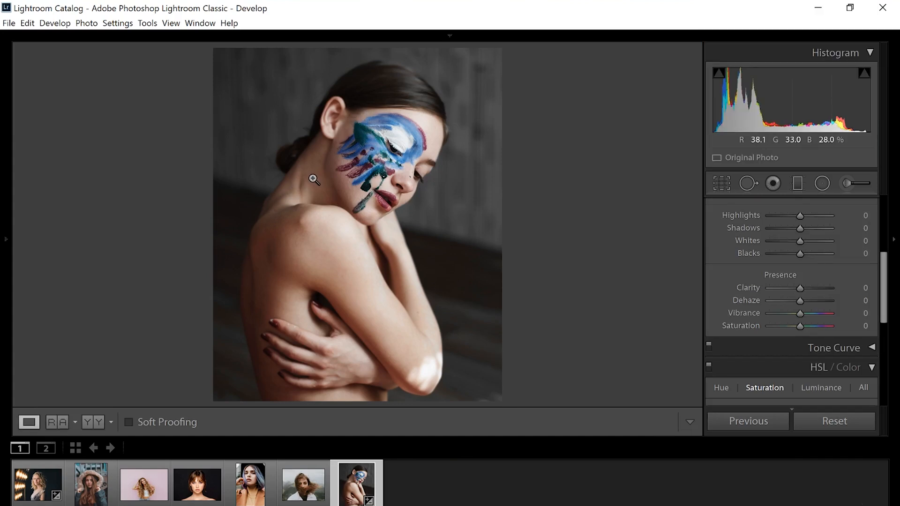
pyautogui.moveTo(510, 75)
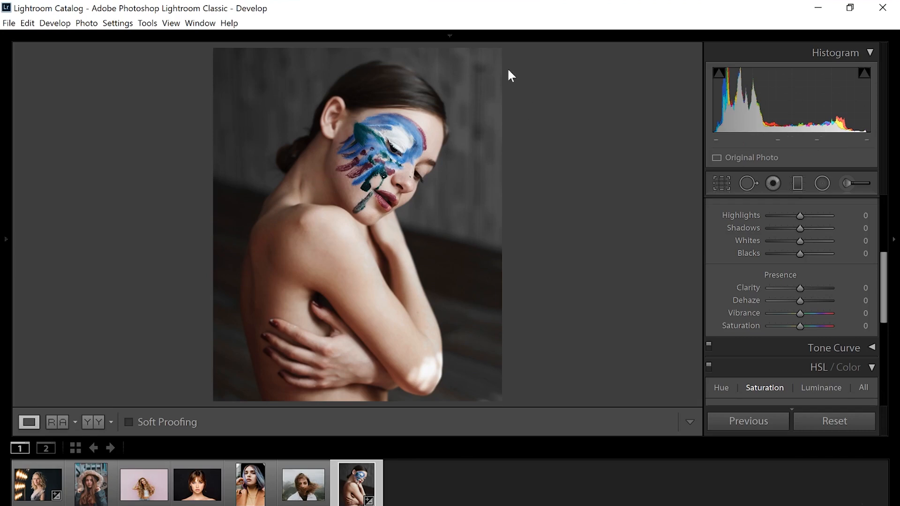
pyautogui.moveTo(270, 234)
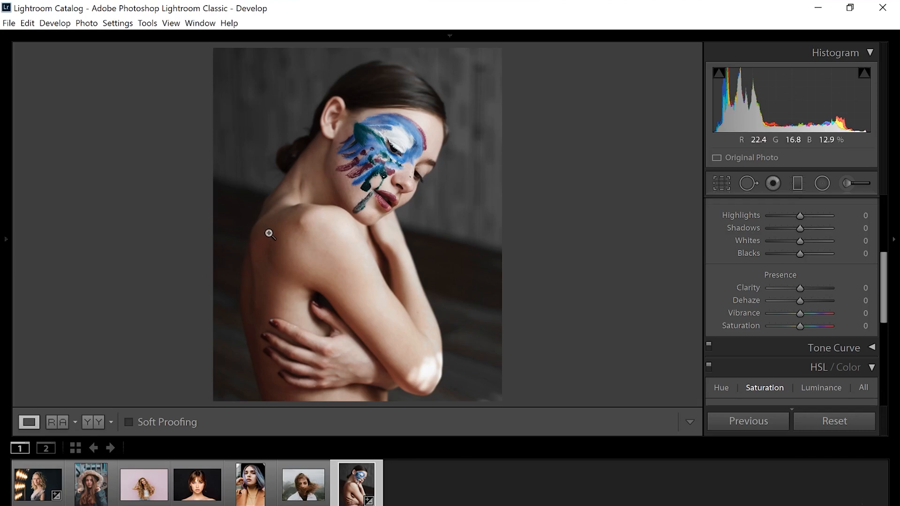
pyautogui.moveTo(345, 121)
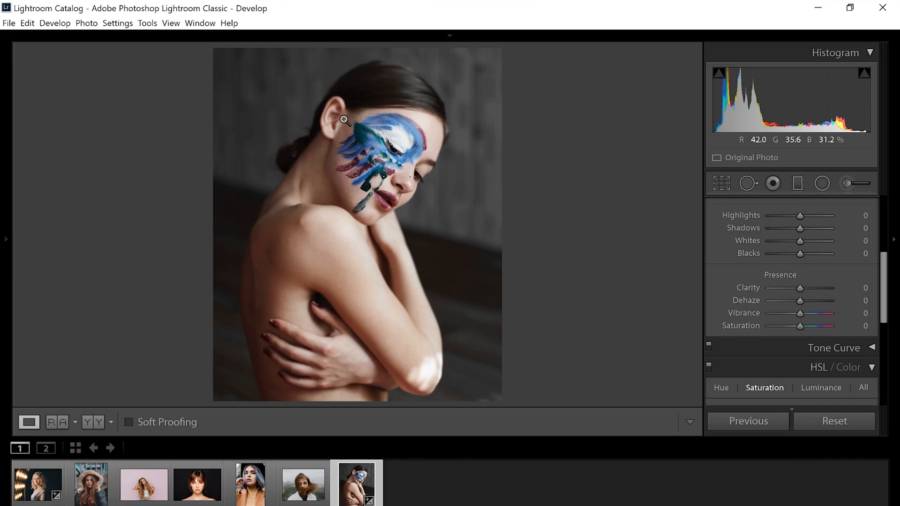